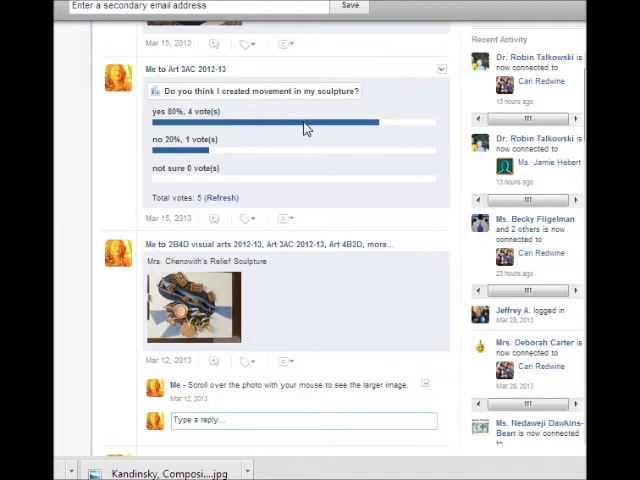
mouse_move(416, 108)
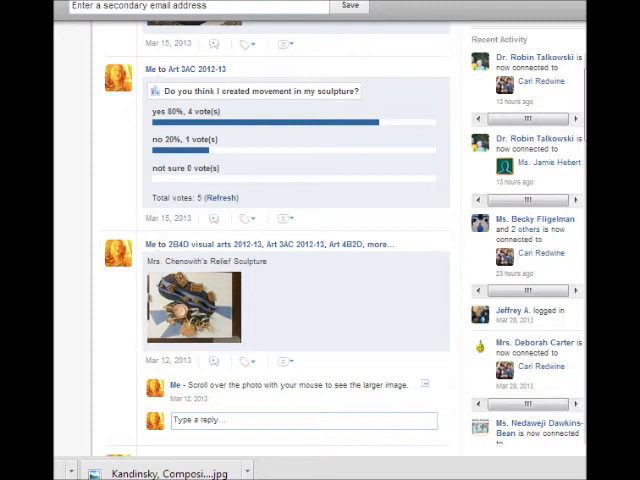
scroll(down, 3)
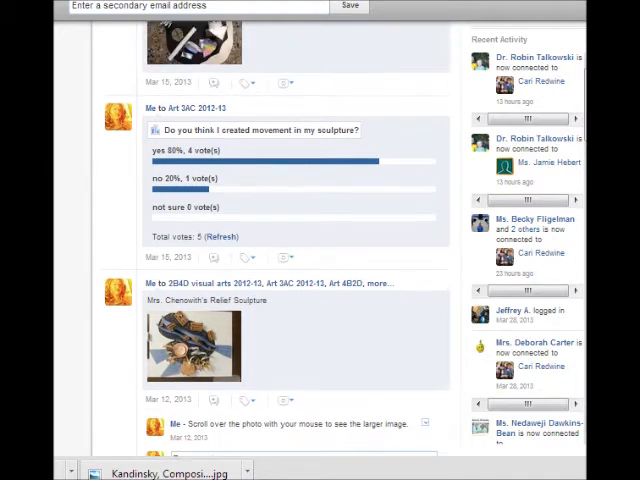
scroll(down, 3)
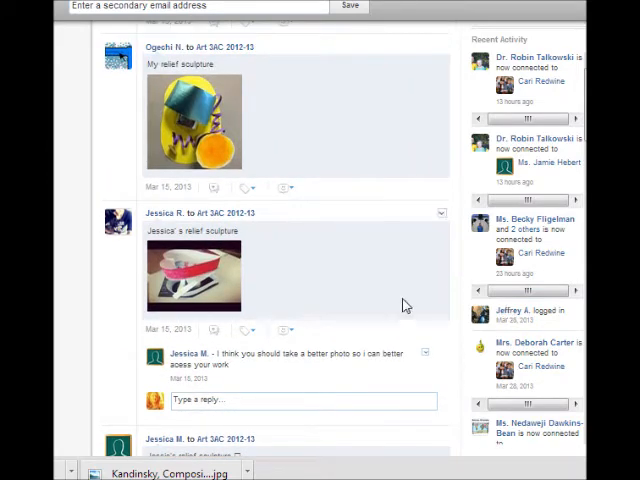
mouse_move(364, 222)
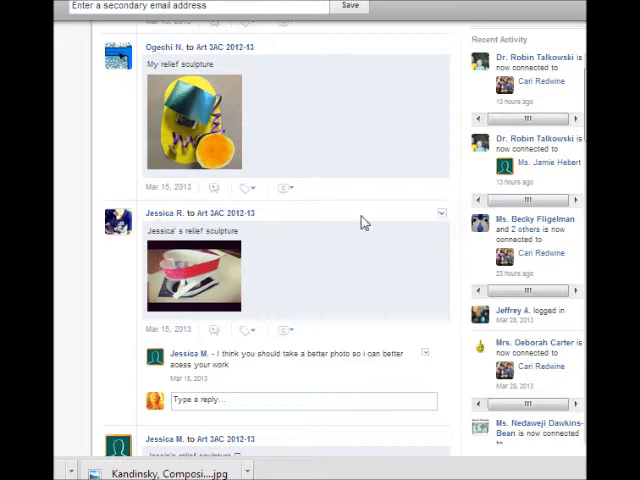
mouse_move(260, 304)
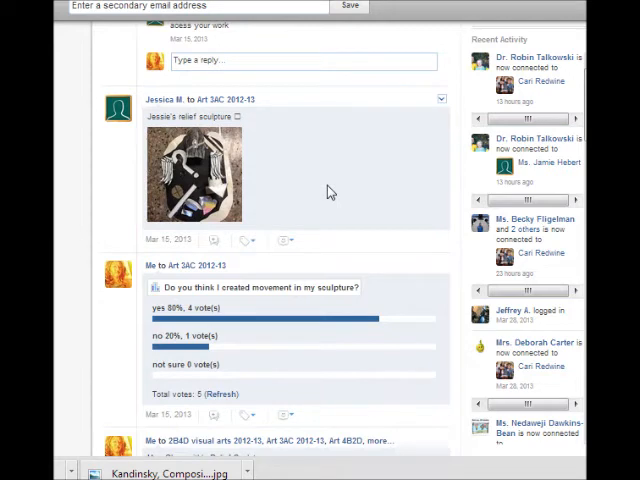
scroll(down, 3)
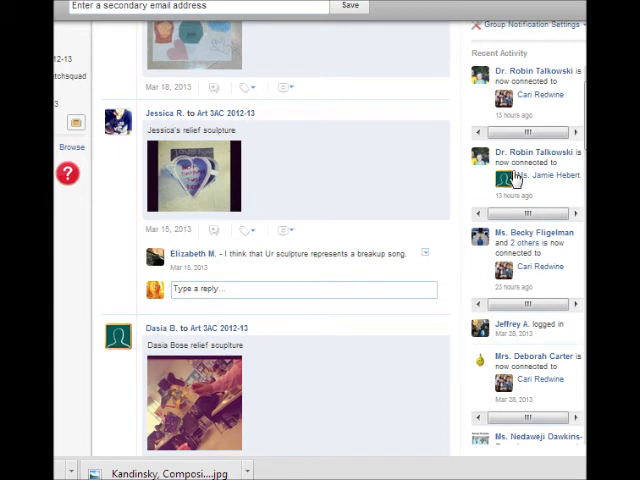
scroll(down, 3)
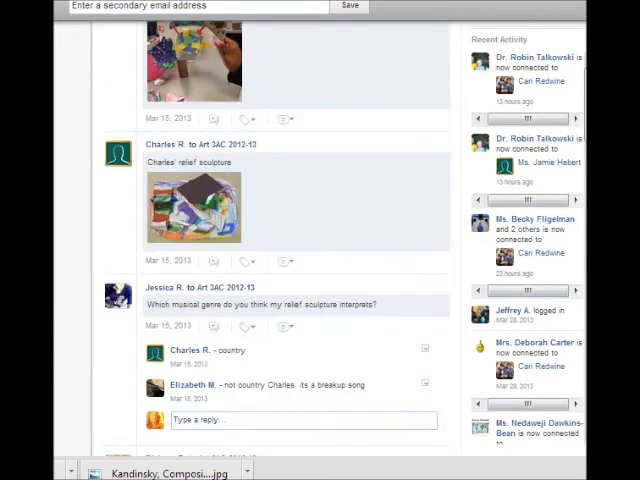
scroll(down, 3)
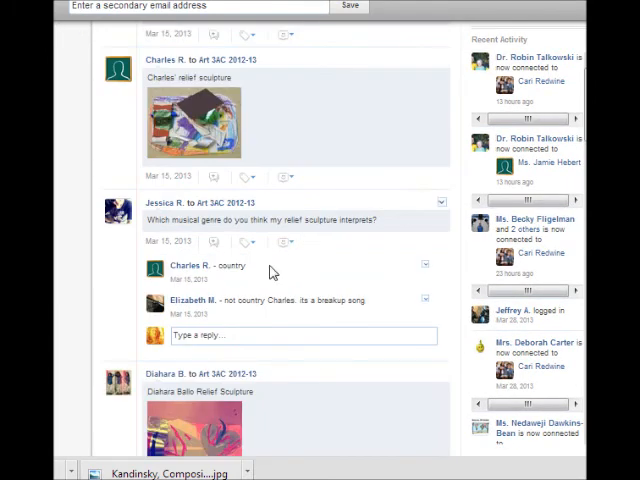
mouse_move(232, 318)
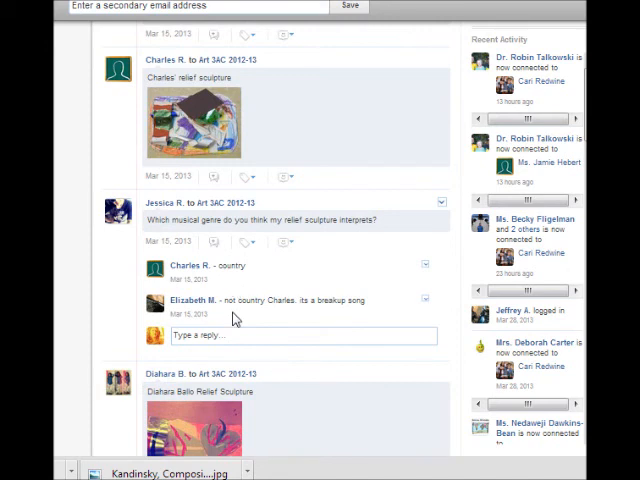
mouse_move(332, 318)
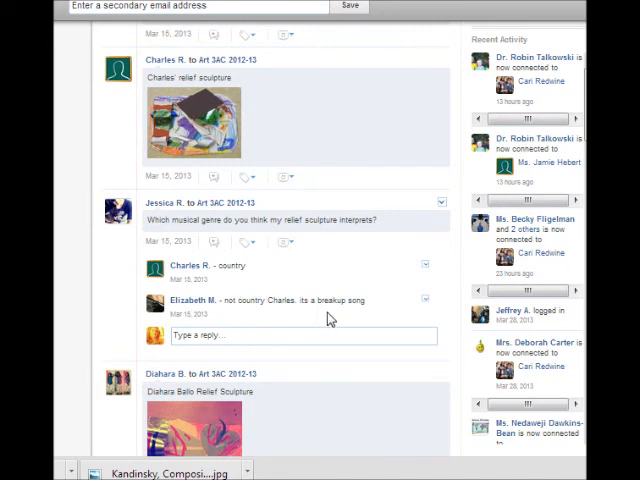